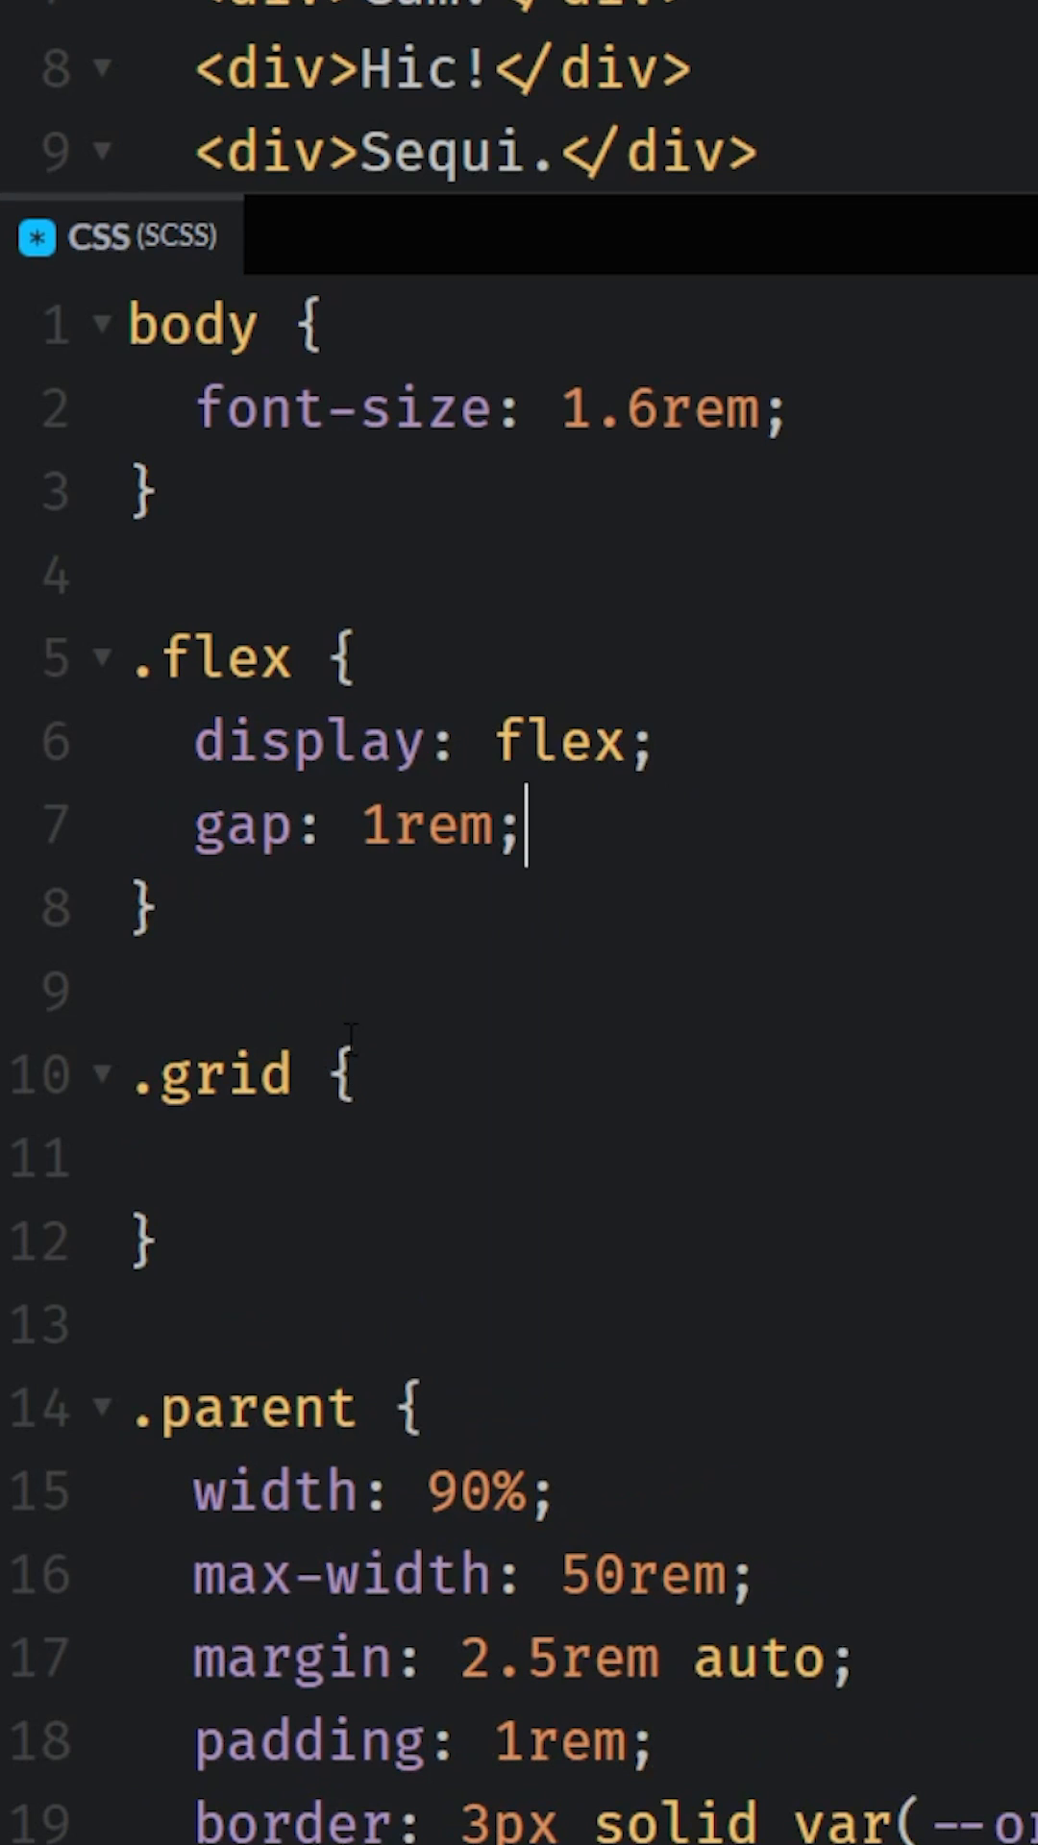
text(flex-wrap: wrap;)
click(396, 1160)
text(display: grid;)
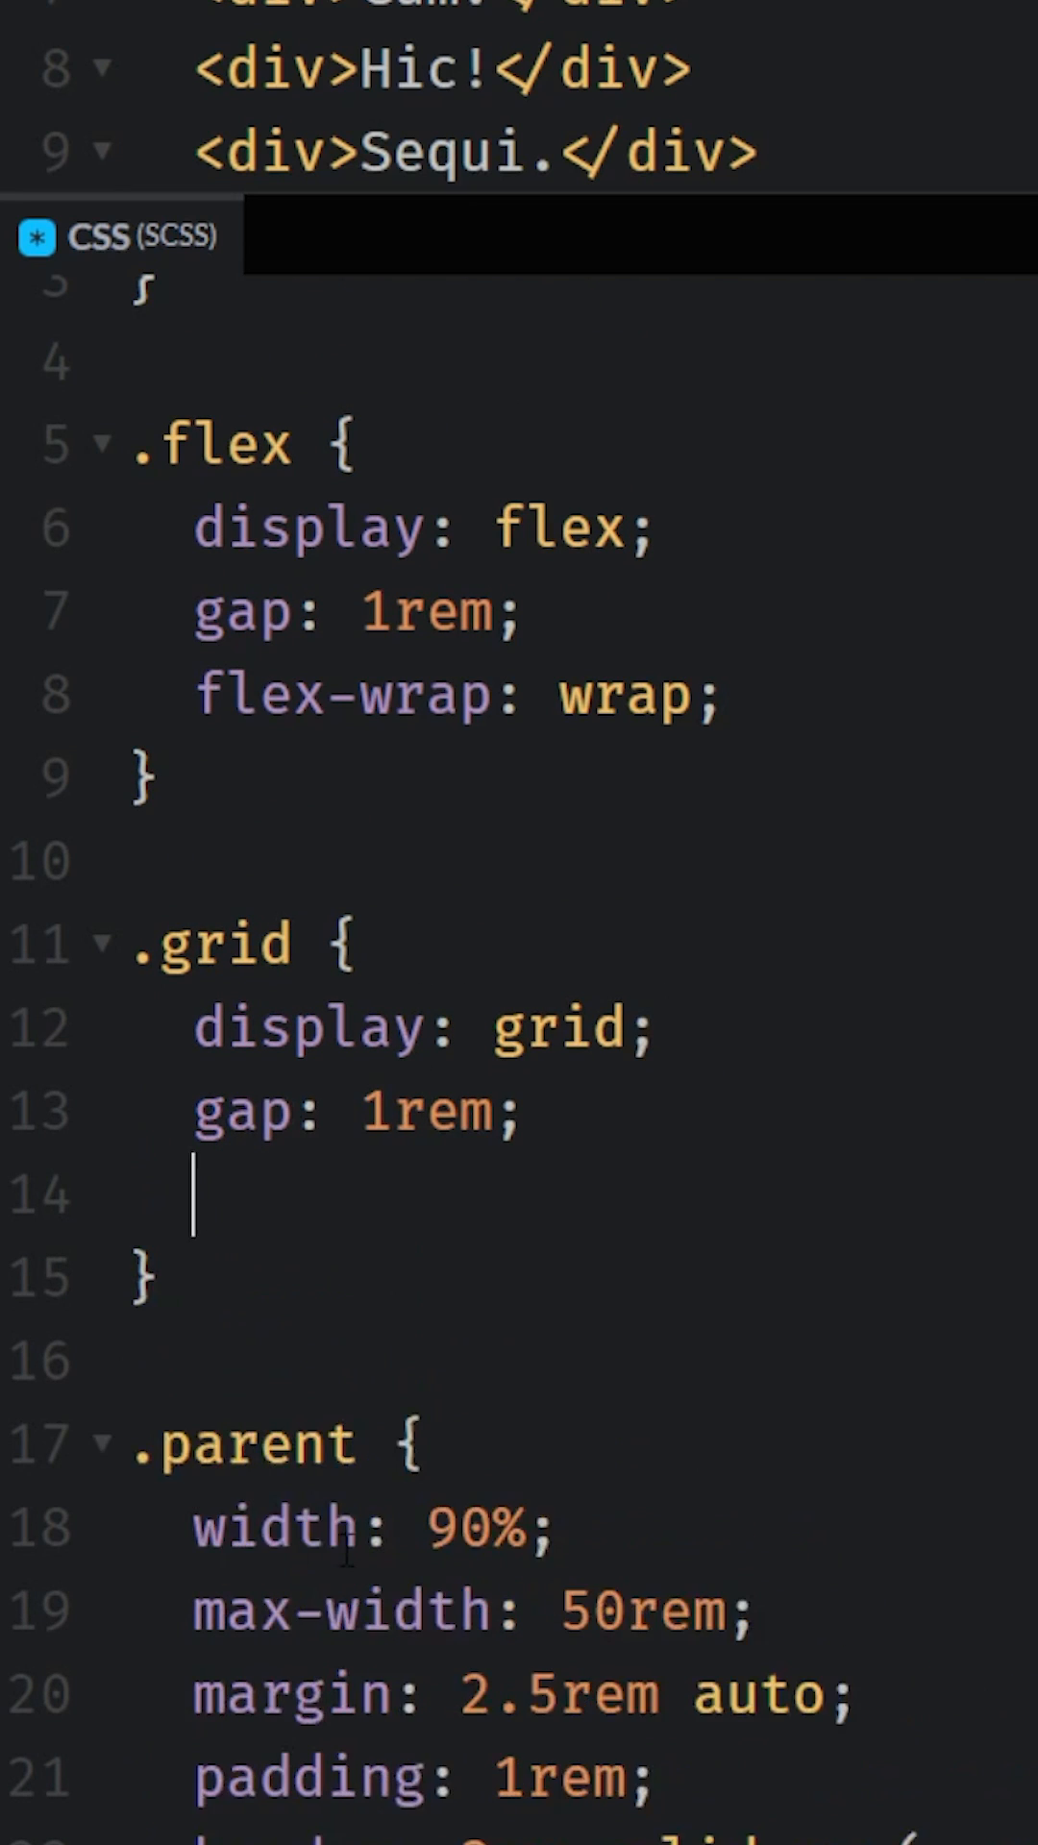
text(grid-template-columns:)
text(repeat(3, 1fr);)
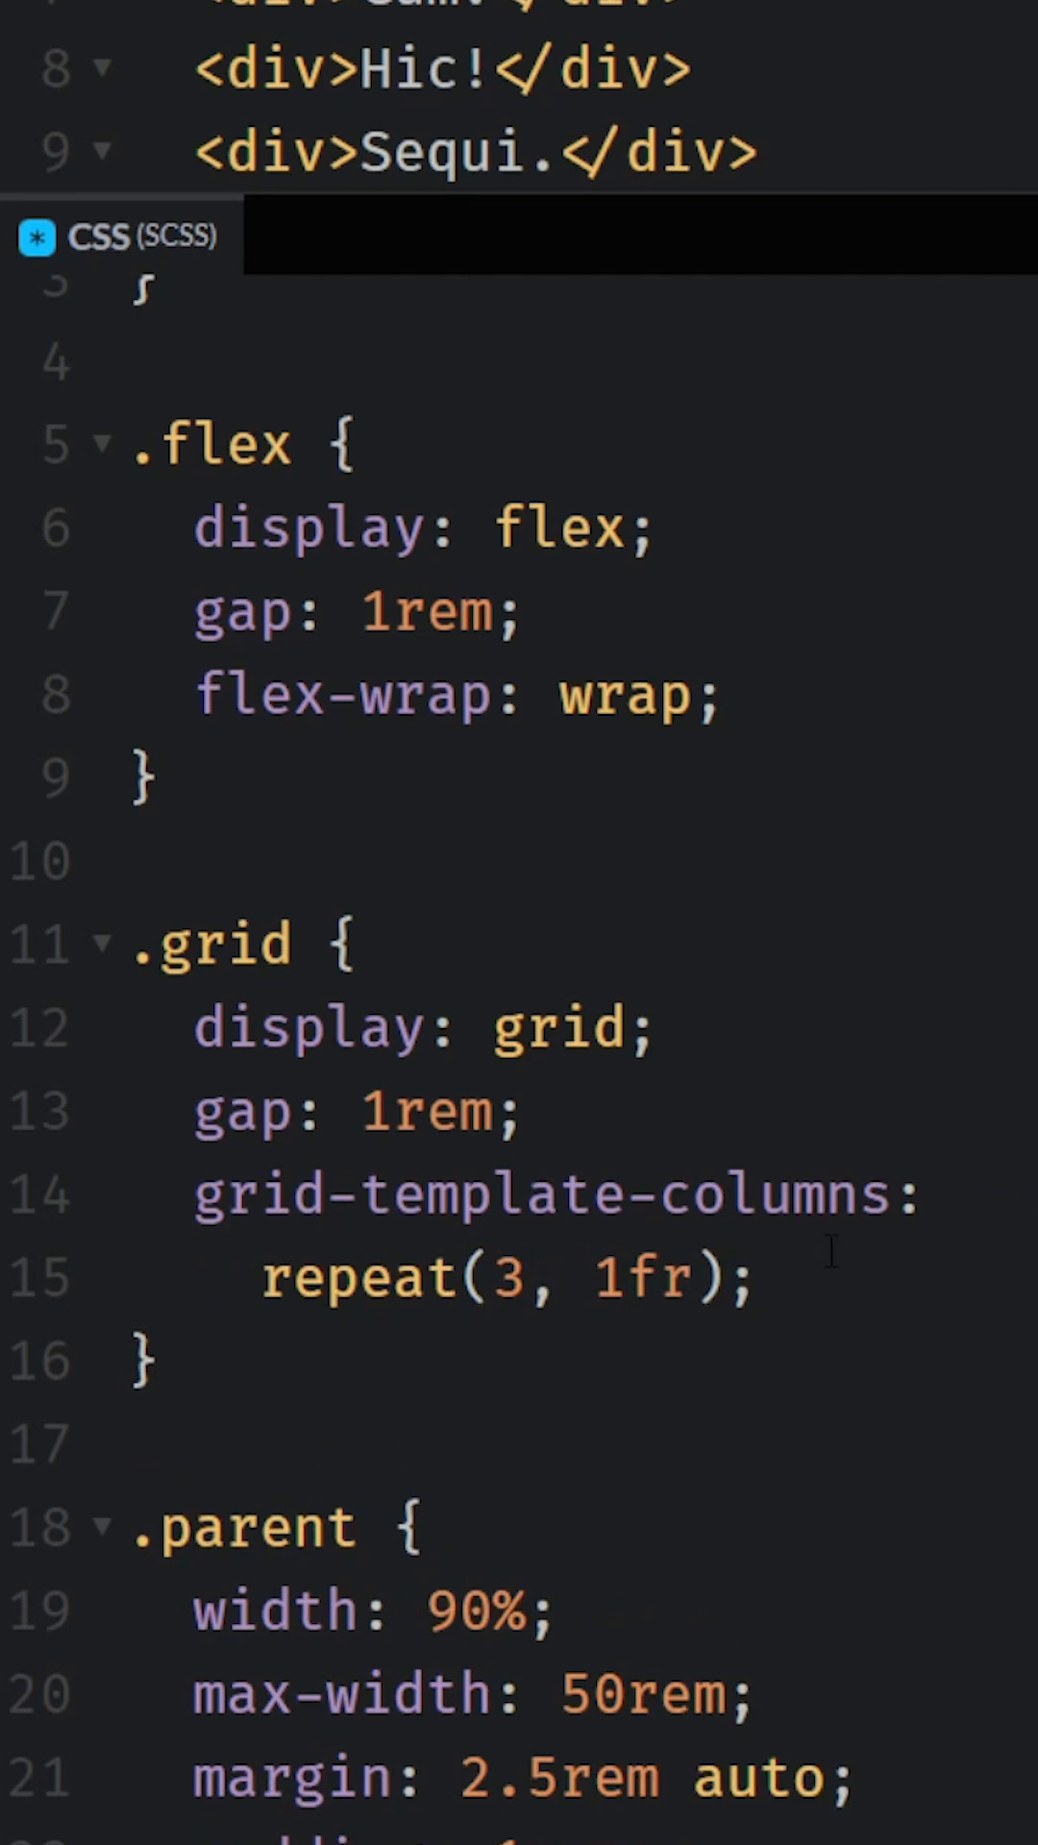
text(auto-fit)
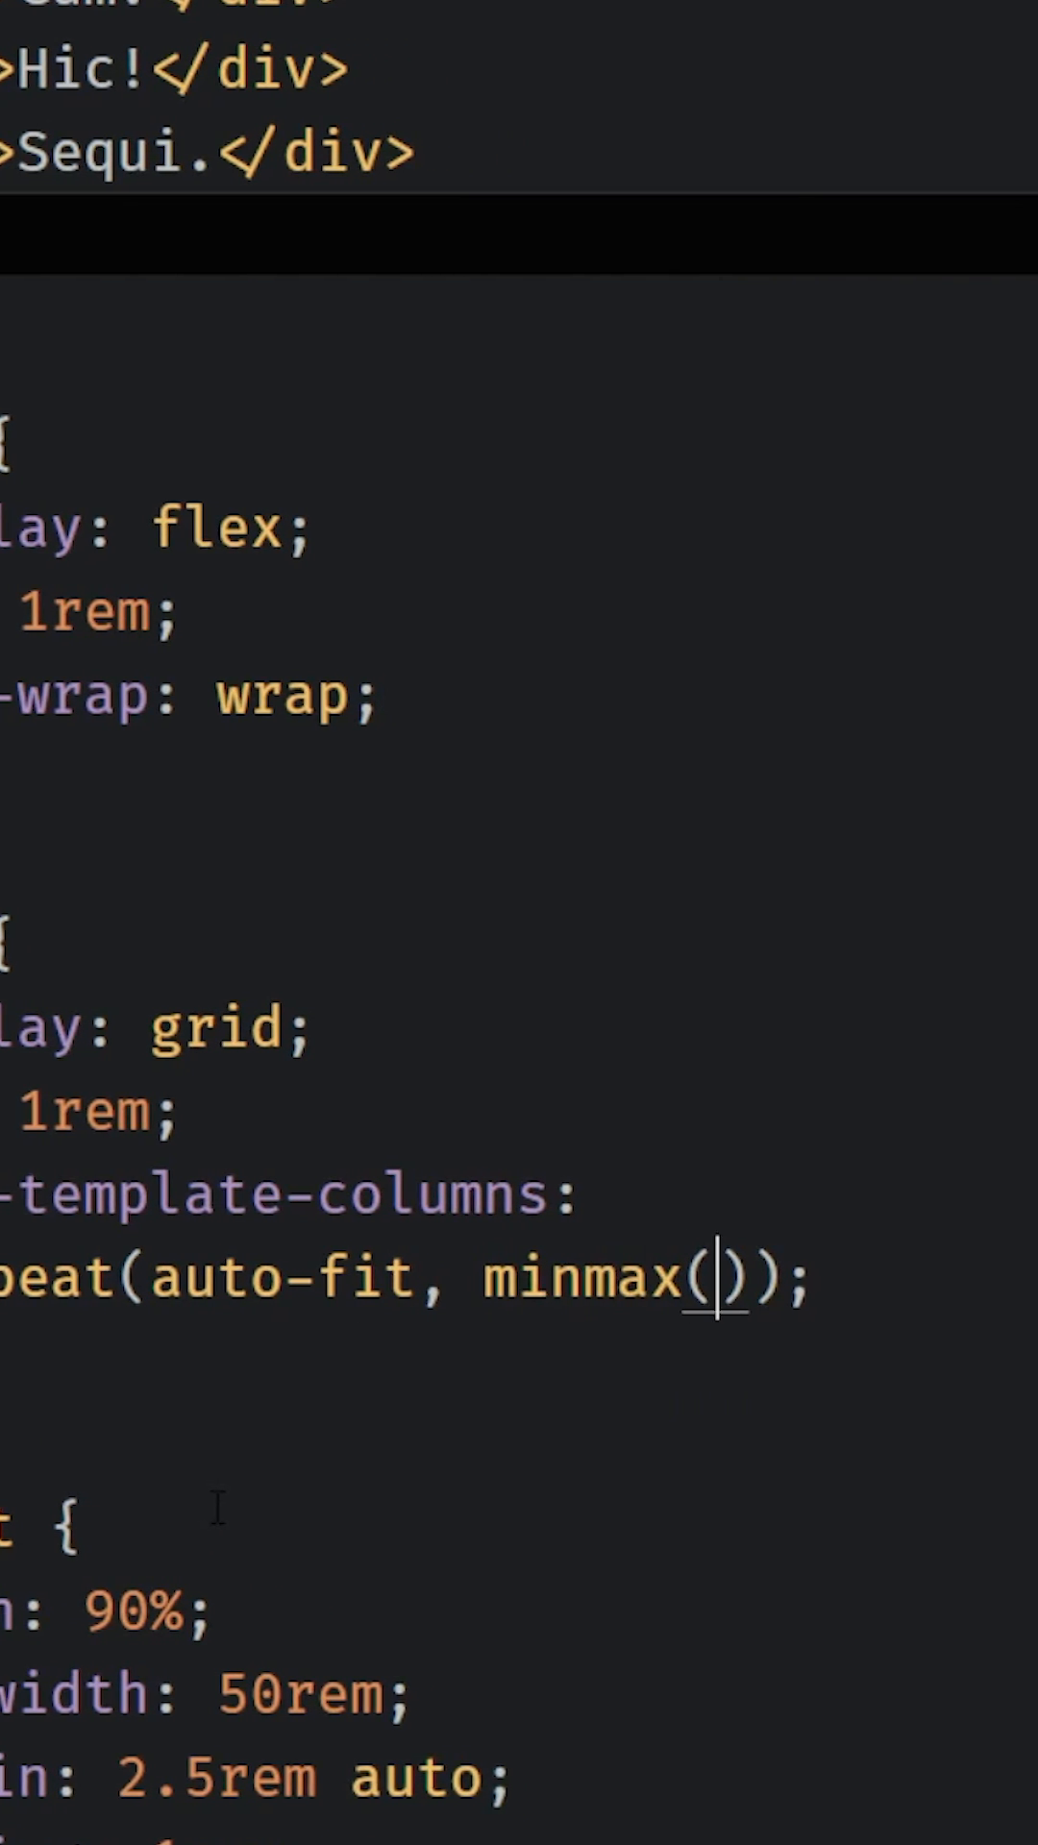
text(min(100%,)
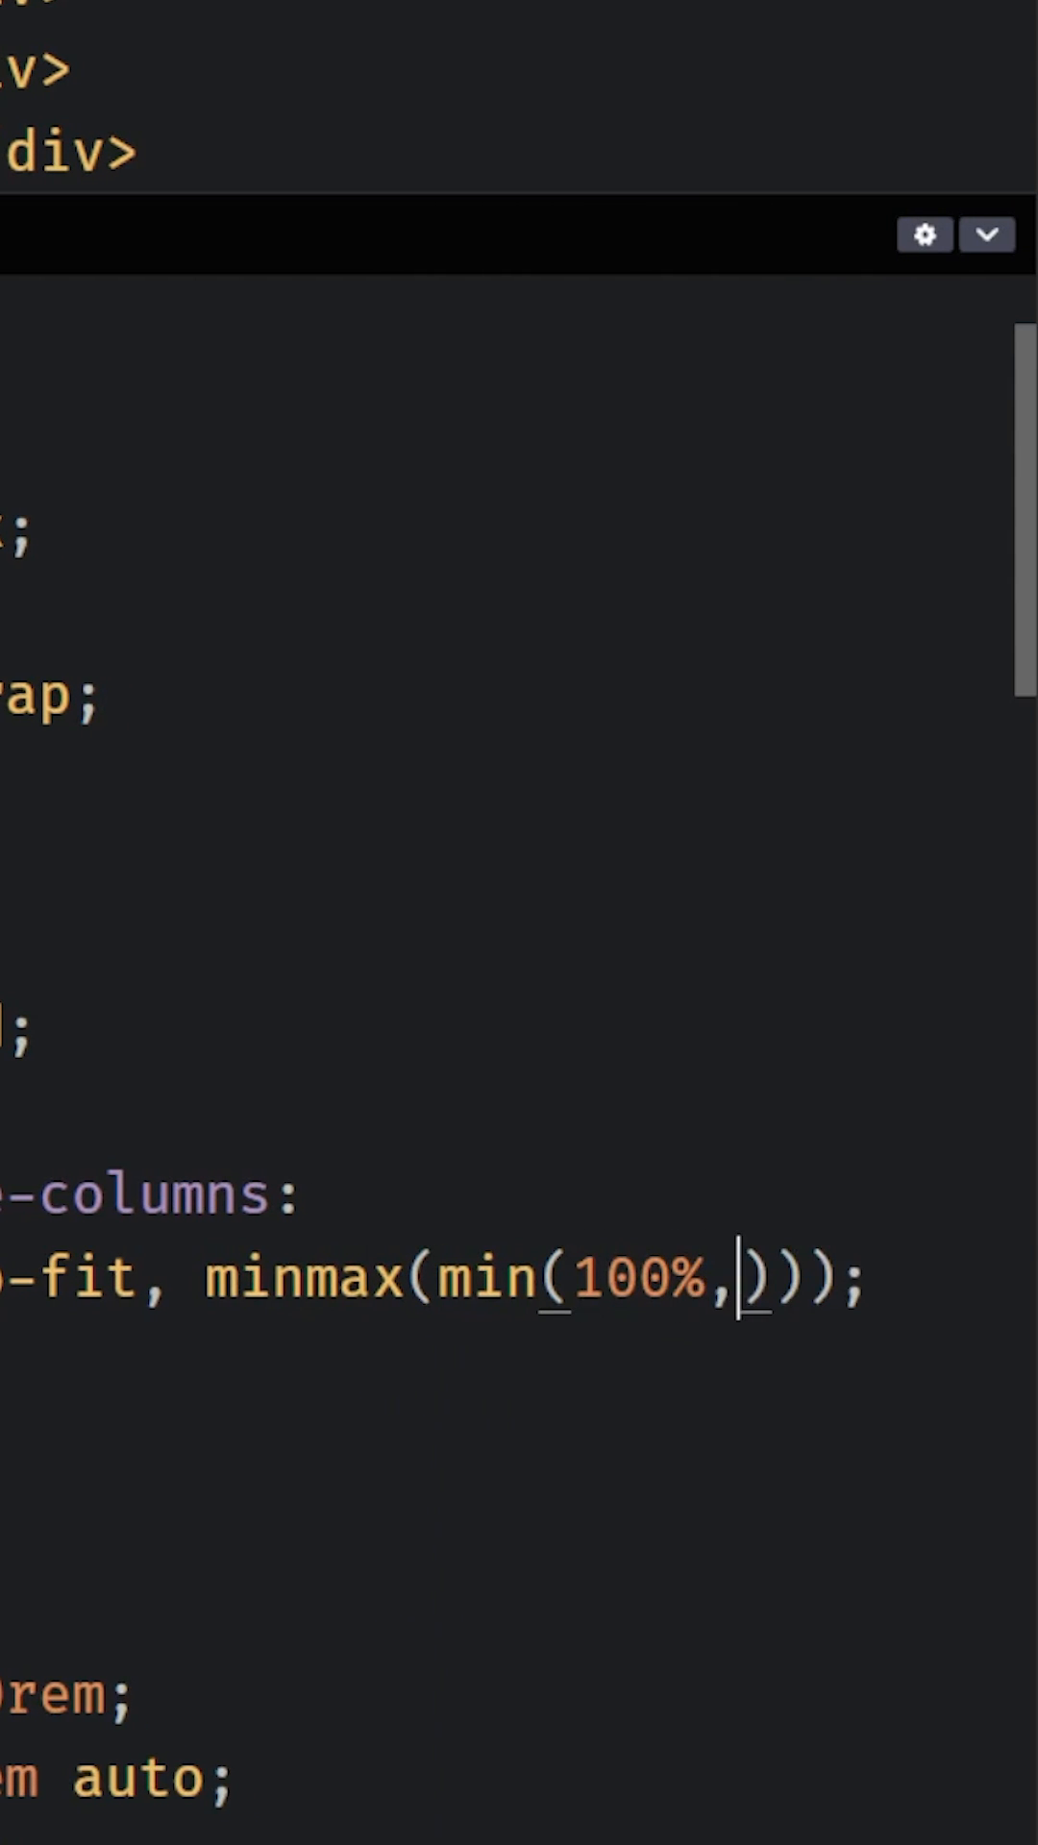
text(150px)
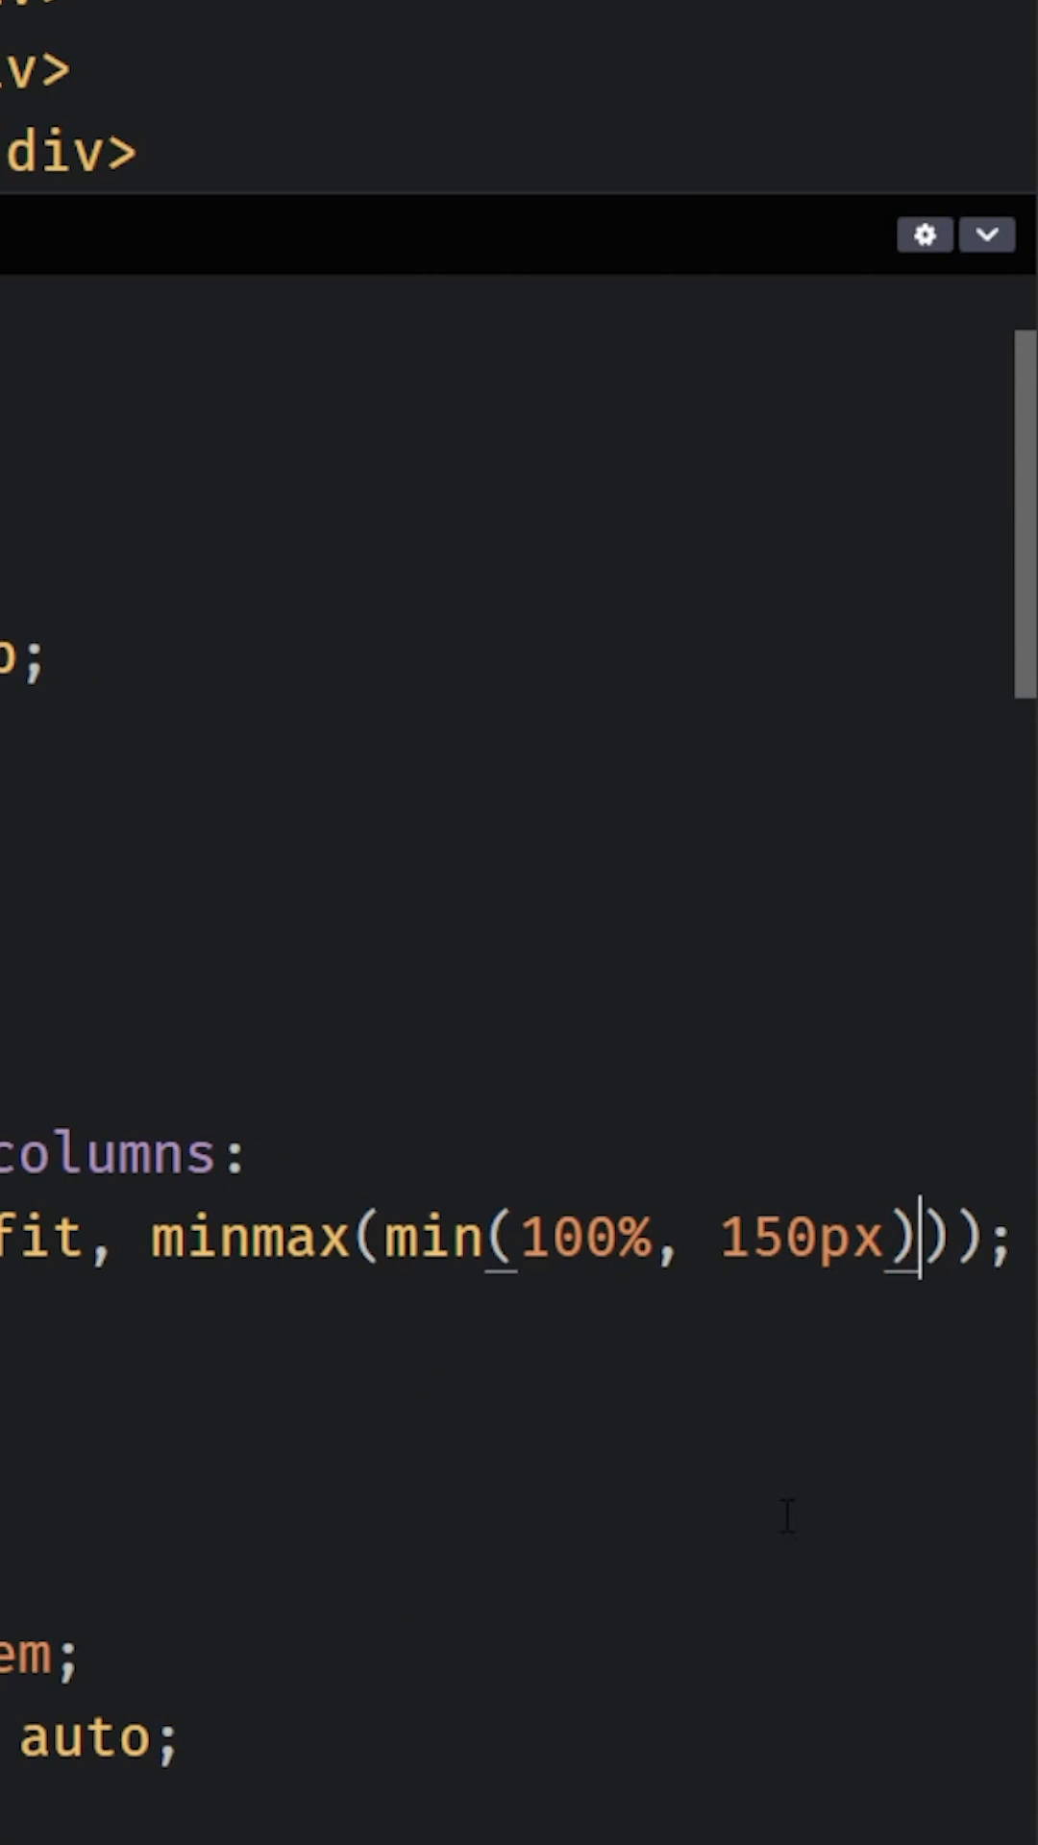